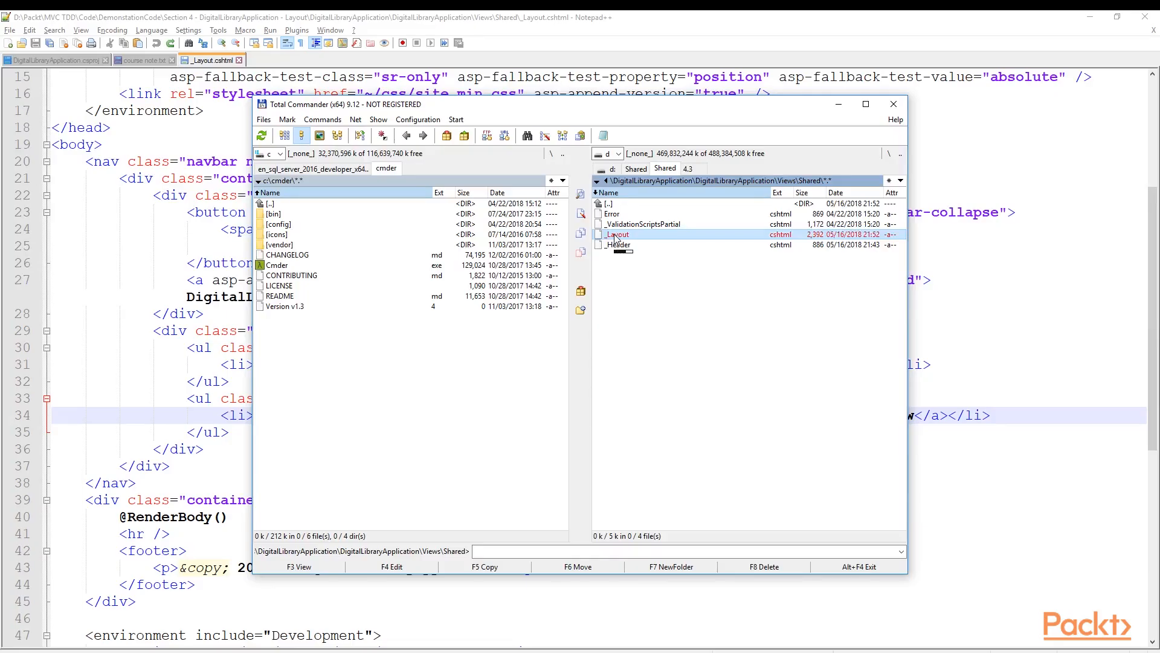
# - Open _Layout.cshtml from the Views\Shared folder in Notepad++ via Total Commander
pyautogui.doubleClick(616, 235)
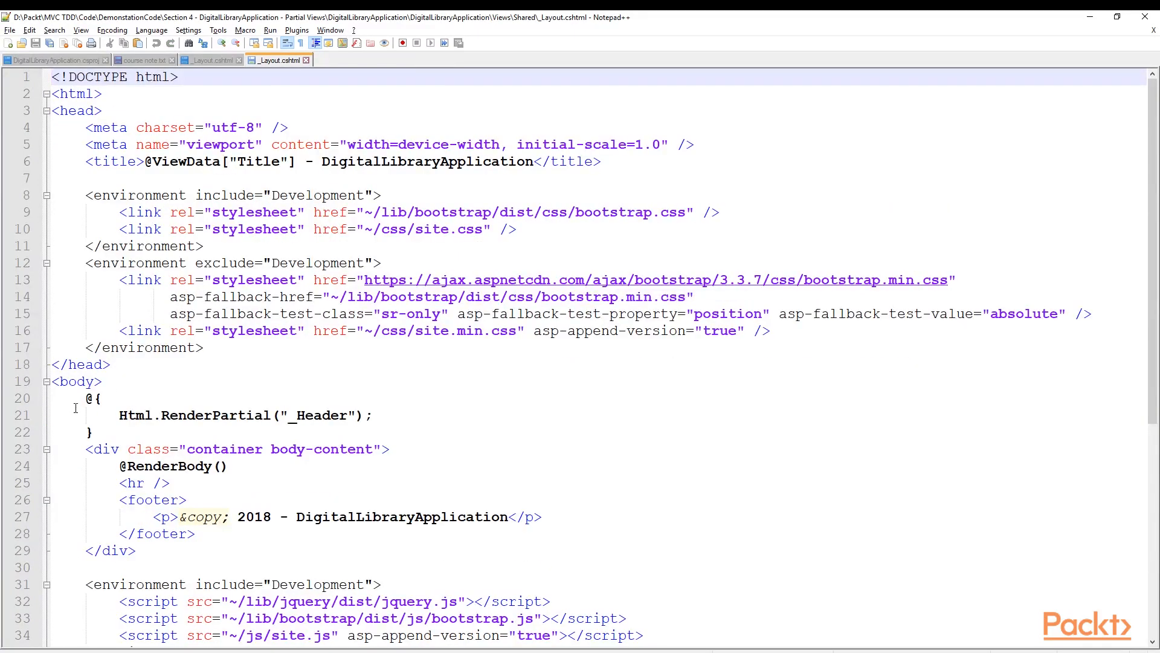